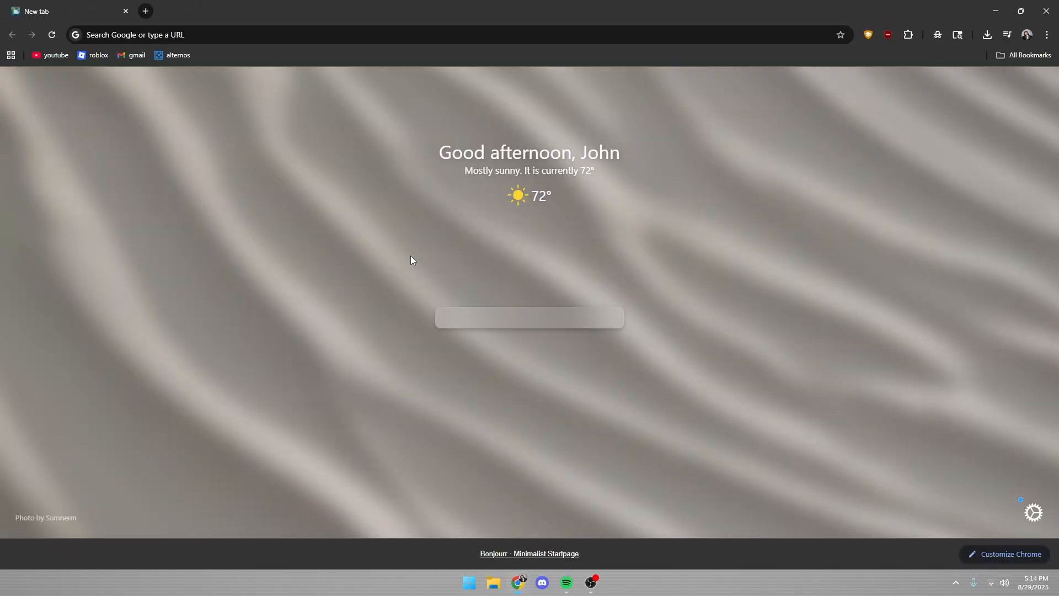
Search Google for 'melon' and go to the MelonLoader Wiki result
text(melon+loader&rlz=1C1ONGR_enUS1146US1146&sourceid=chrome&ie=UTF-8)
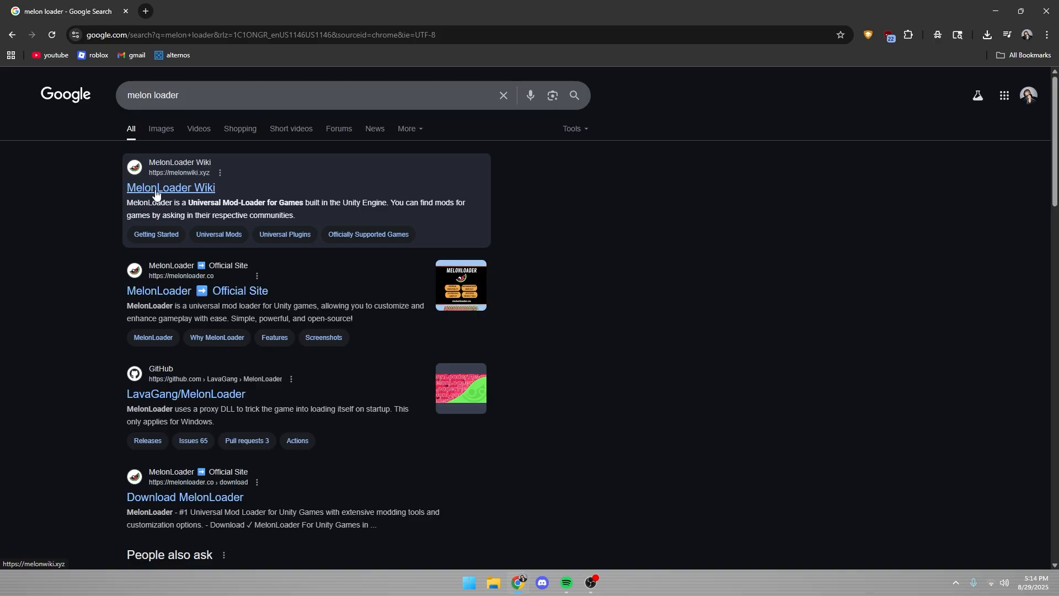
click(170, 188)
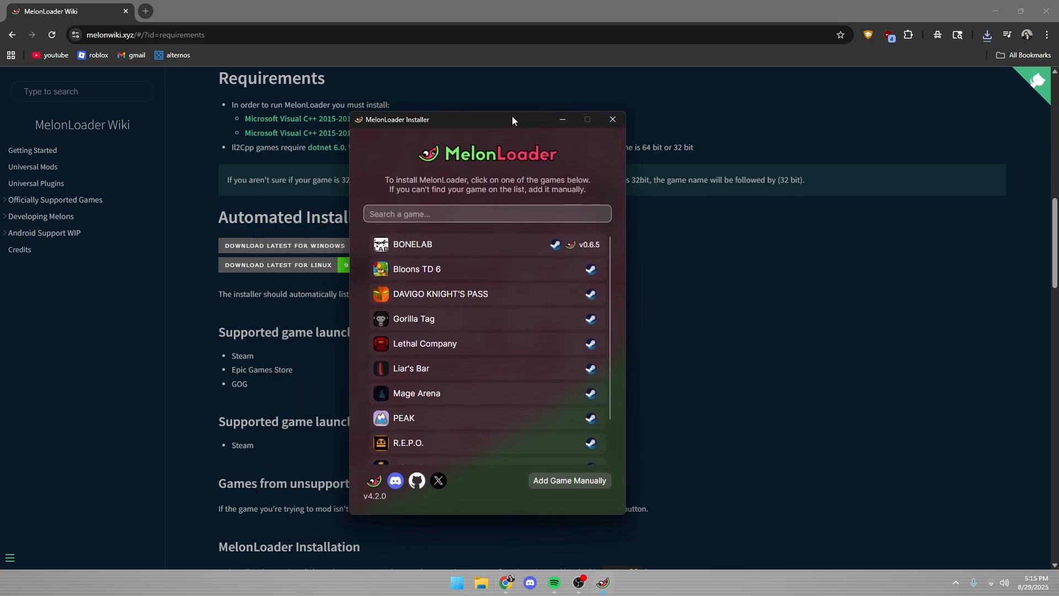
Search the installer's game list for 'bon', then start adding a game manually since BONEWORKS is absent
text(bon)
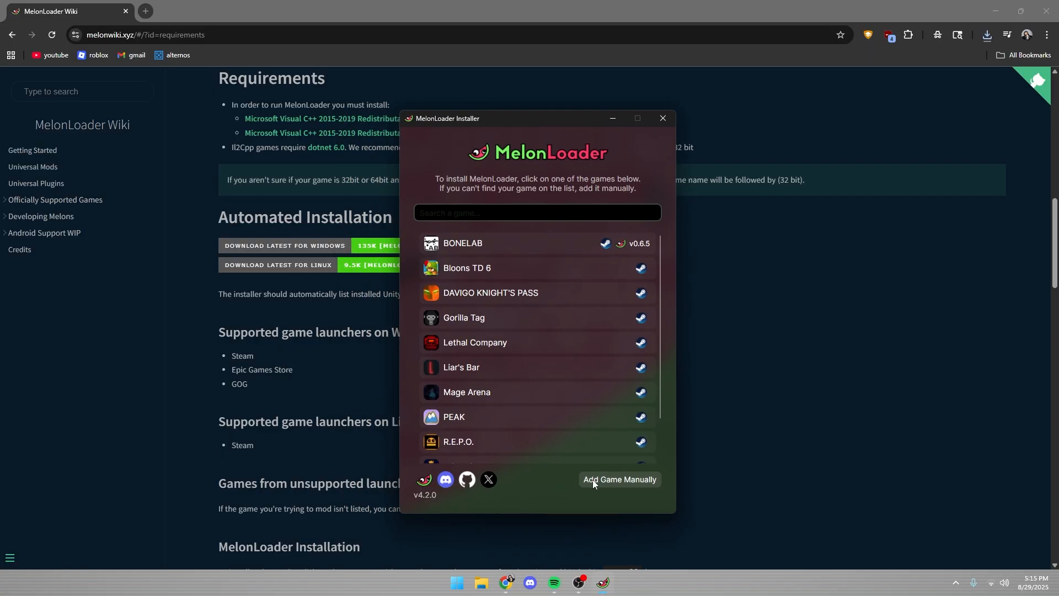
click(620, 479)
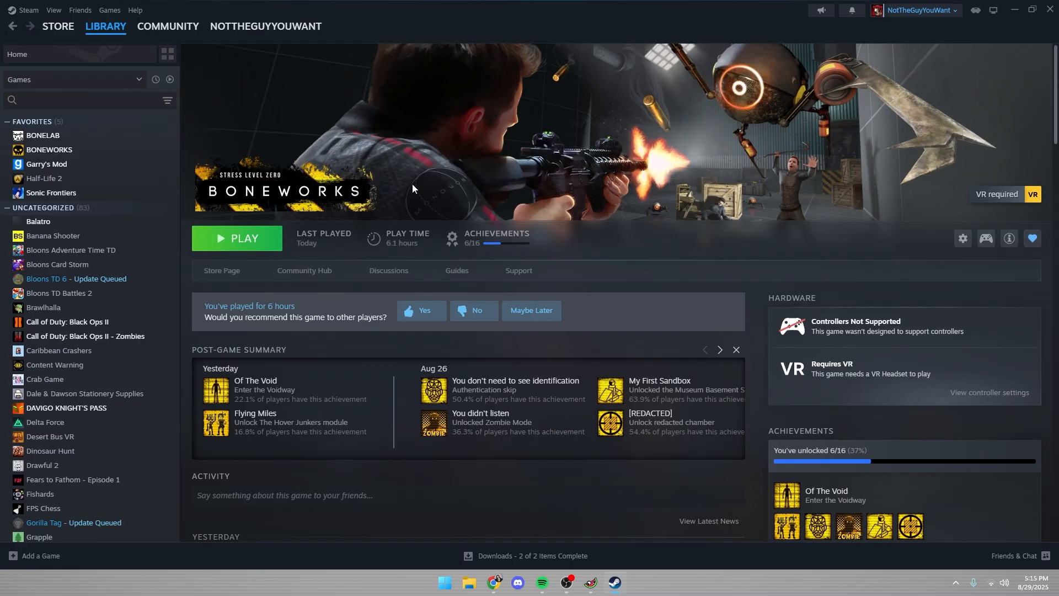
mouse_move(962, 238)
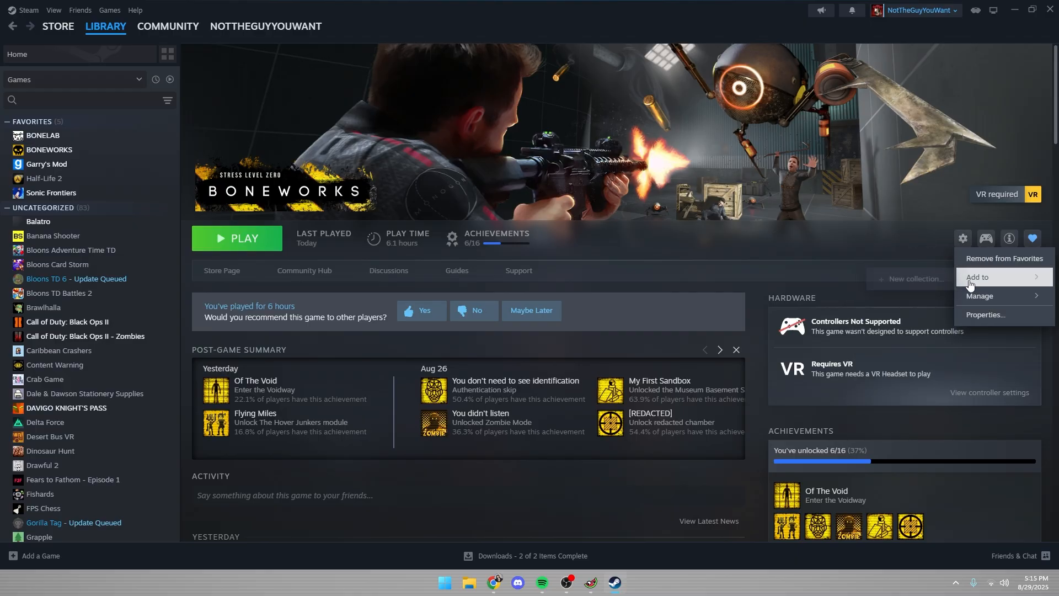
Bring up the management options for BONEWORKS on its Steam library page
click(927, 315)
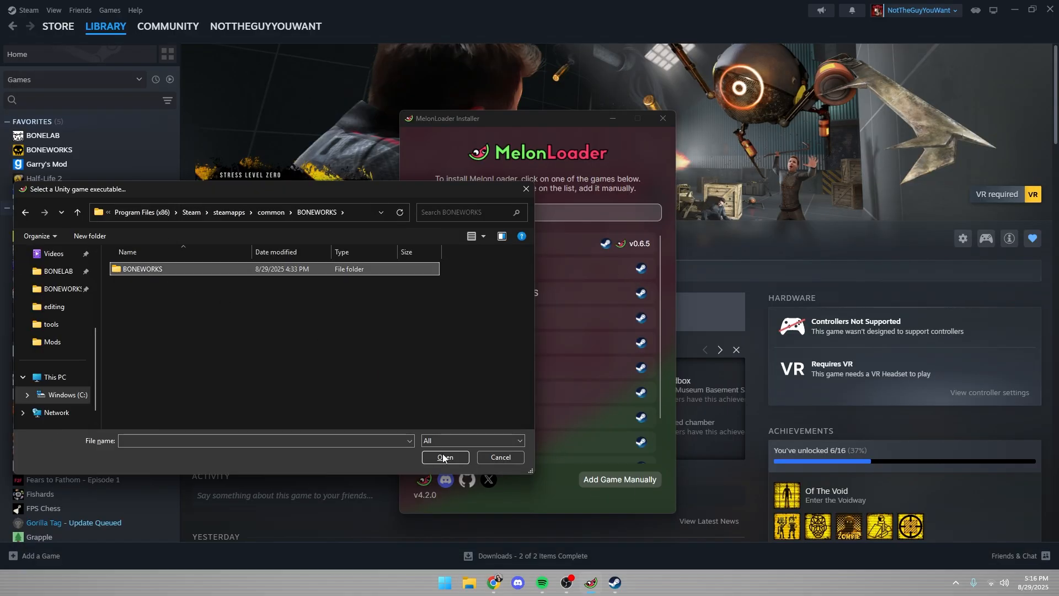
Add BONEWORKS.exe from the inner BONEWORKS folder, then find it with 'bo' and enter its install page
double_click(143, 268)
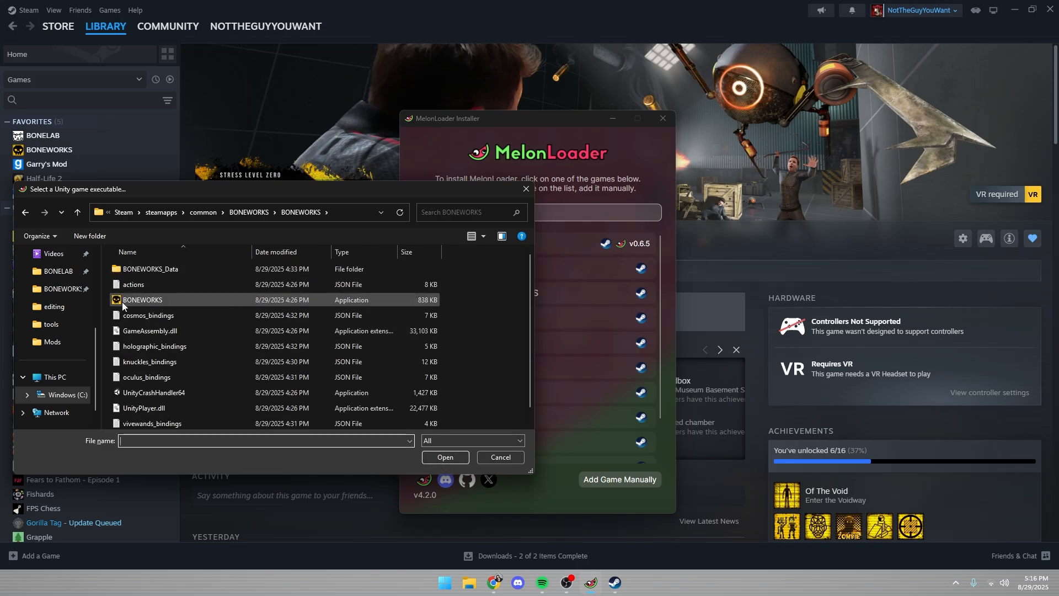
click(143, 300)
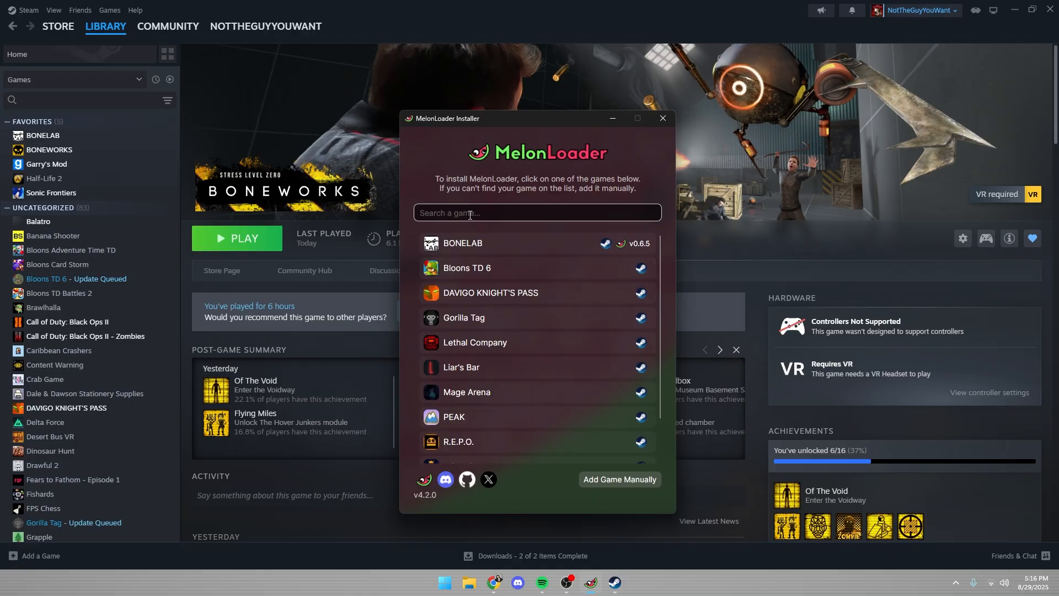
text(bo)
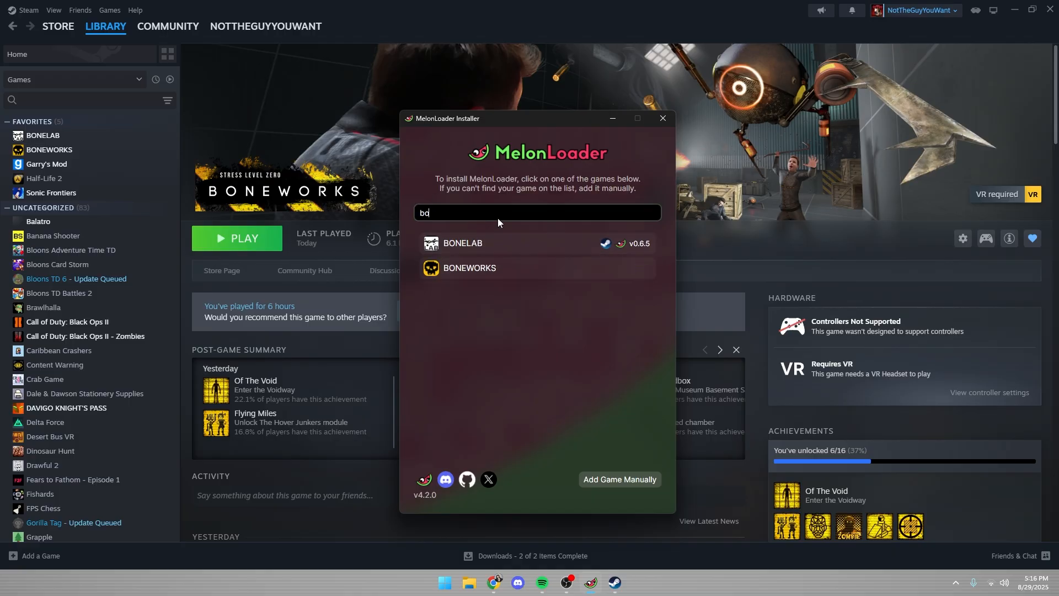
click(470, 267)
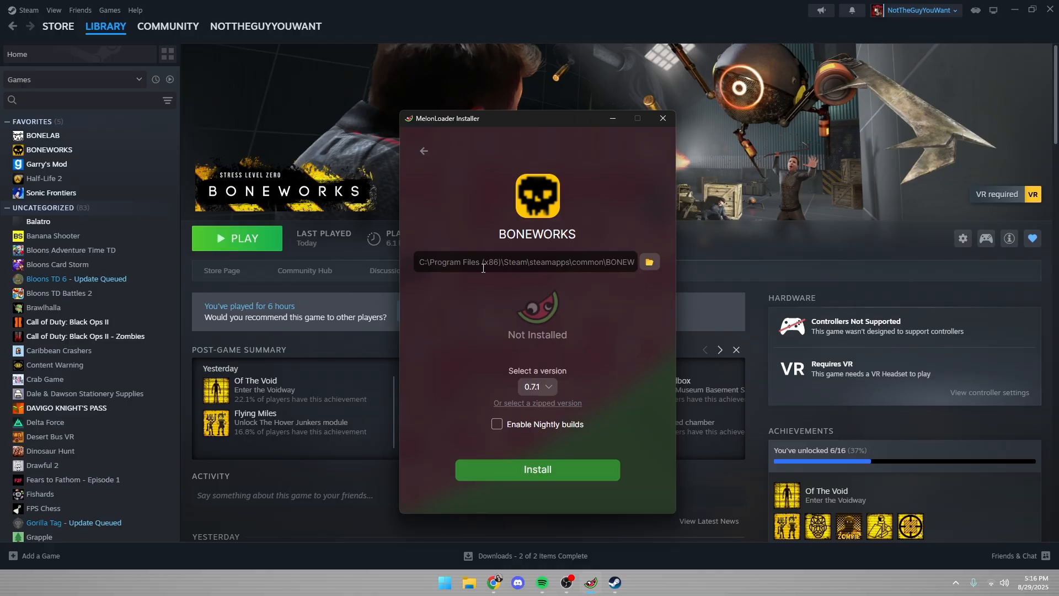
Choose MelonLoader version 0.5.7 and install it into BONEWORKS
click(537, 387)
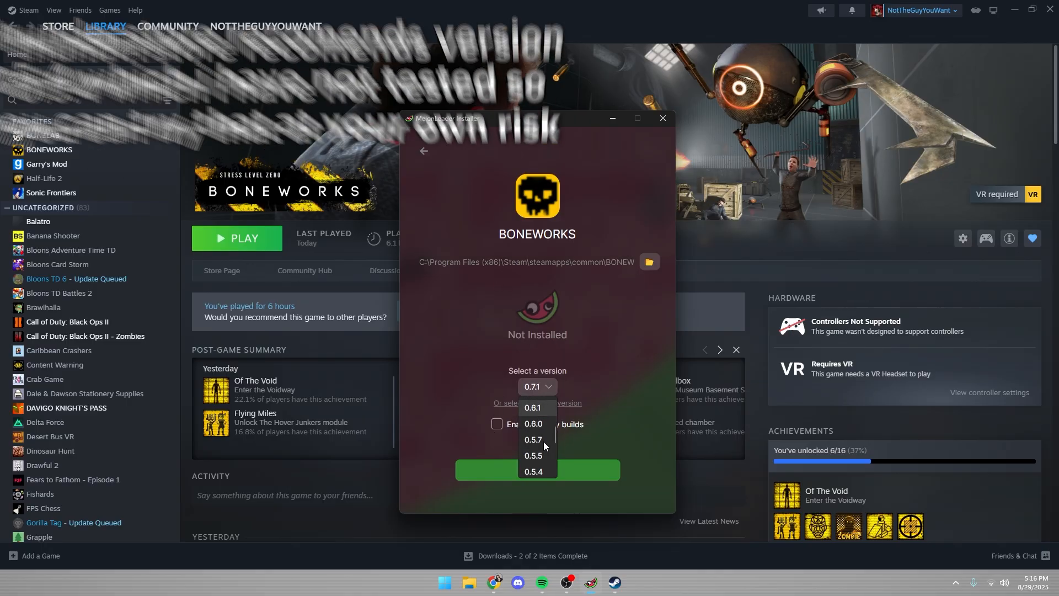
click(533, 439)
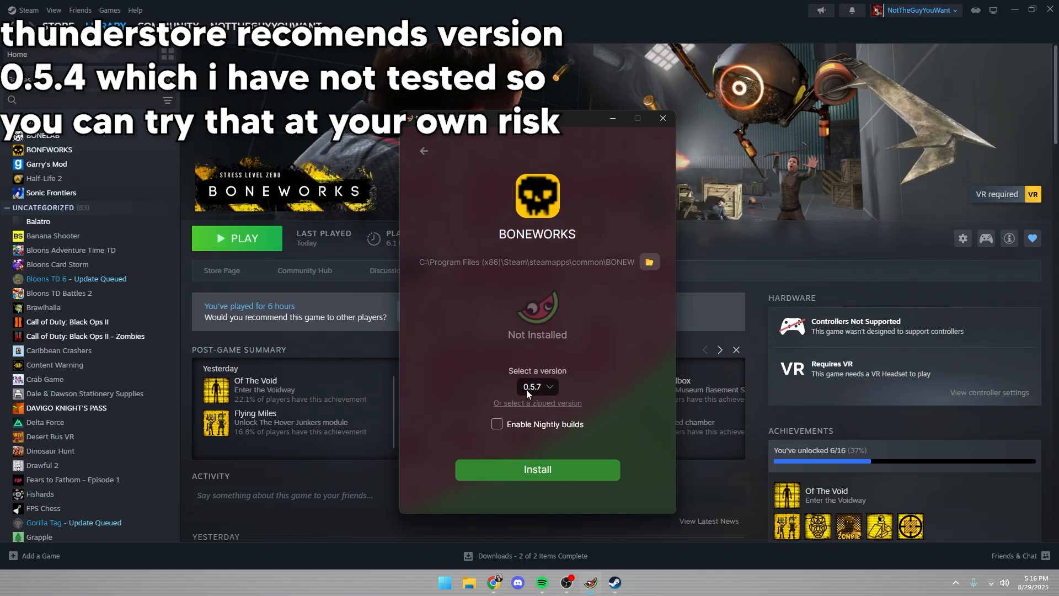
click(537, 470)
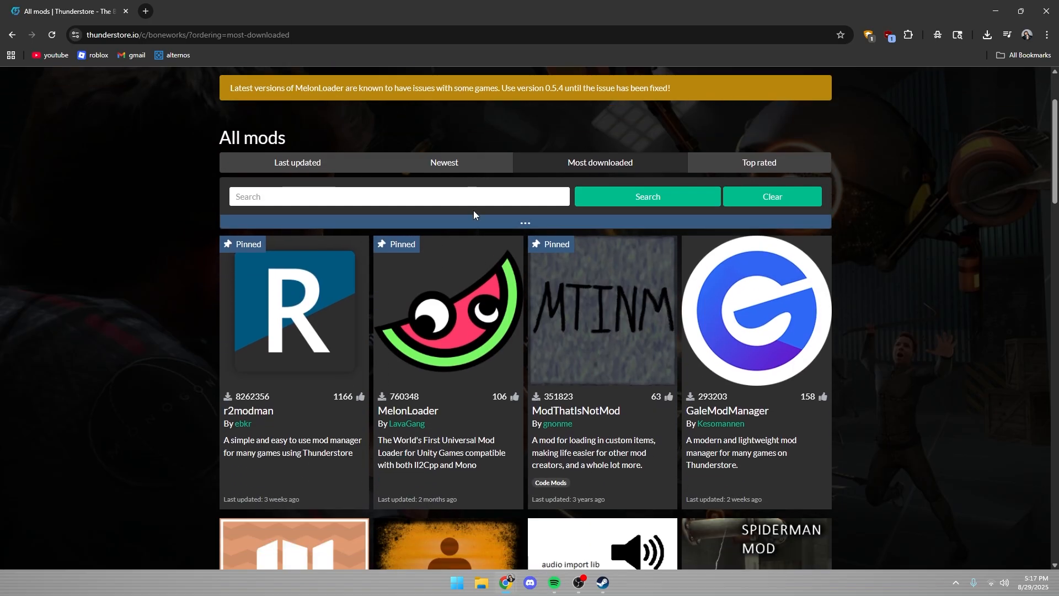
Browse the Boneworks mods list down to ModThatIsNotMod and go to its package page
scroll(down, 3)
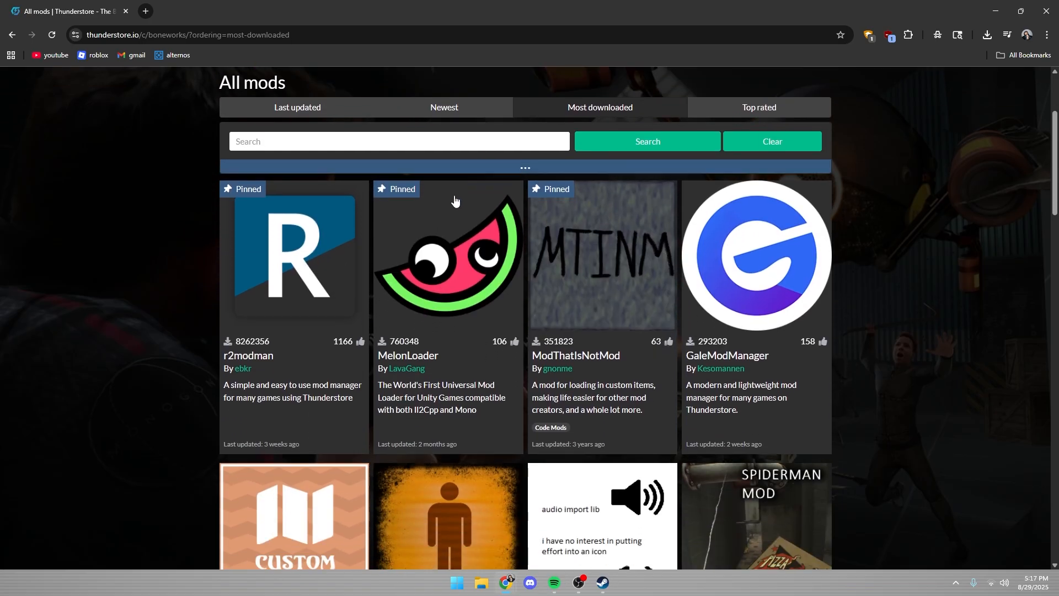
scroll(down, 3)
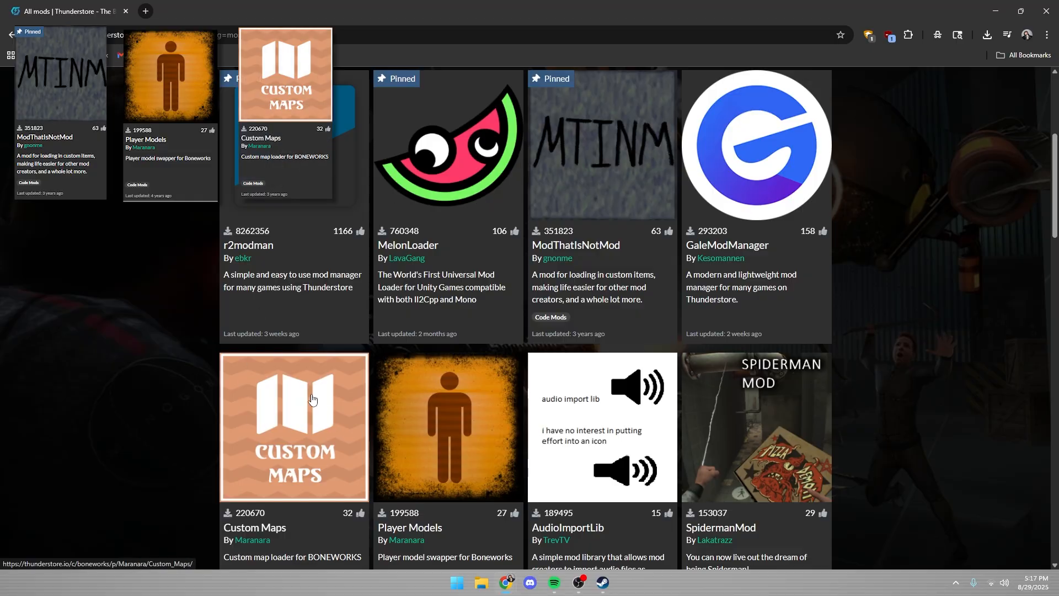
scroll(down, 3)
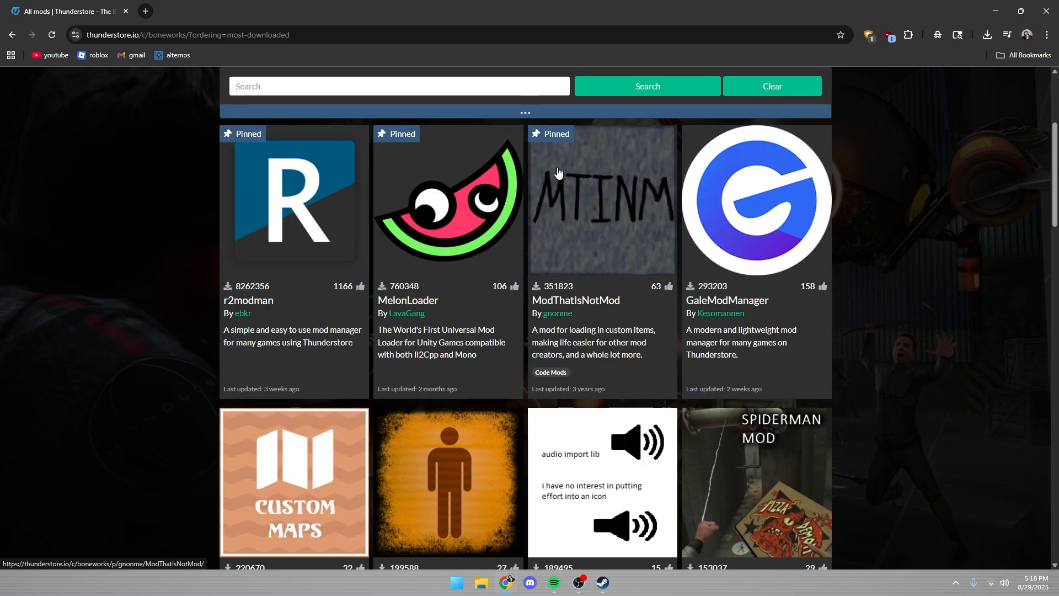
mouse_move(331, 249)
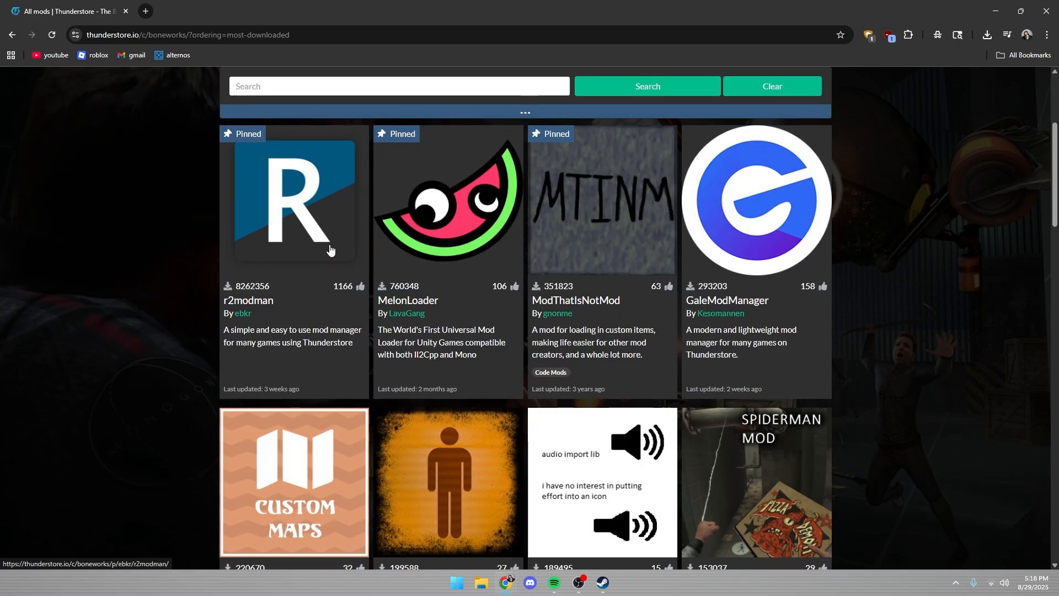
click(603, 200)
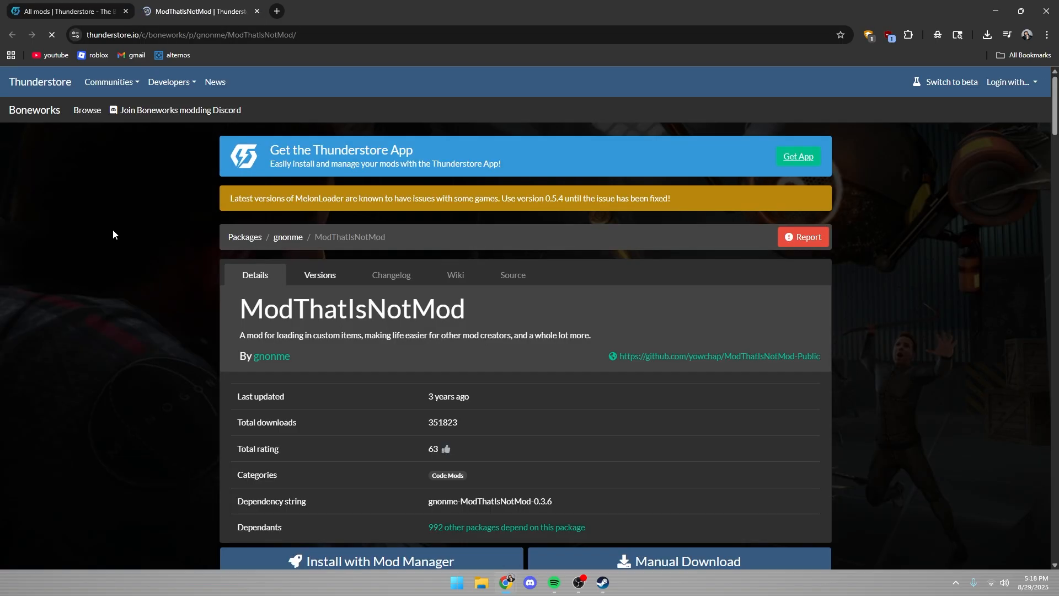
scroll(down, 3)
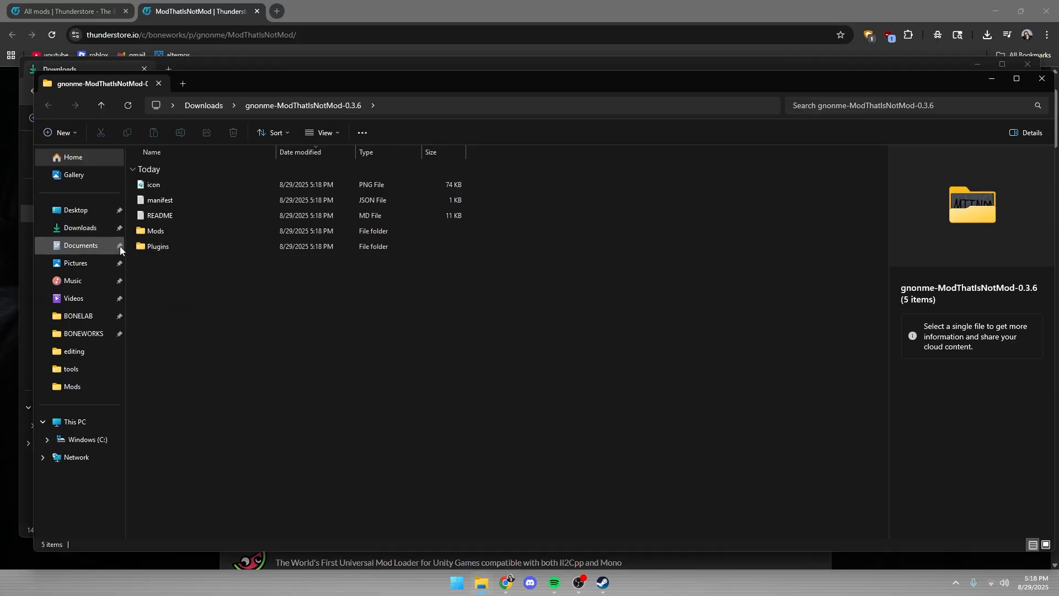
mouse_move(154, 230)
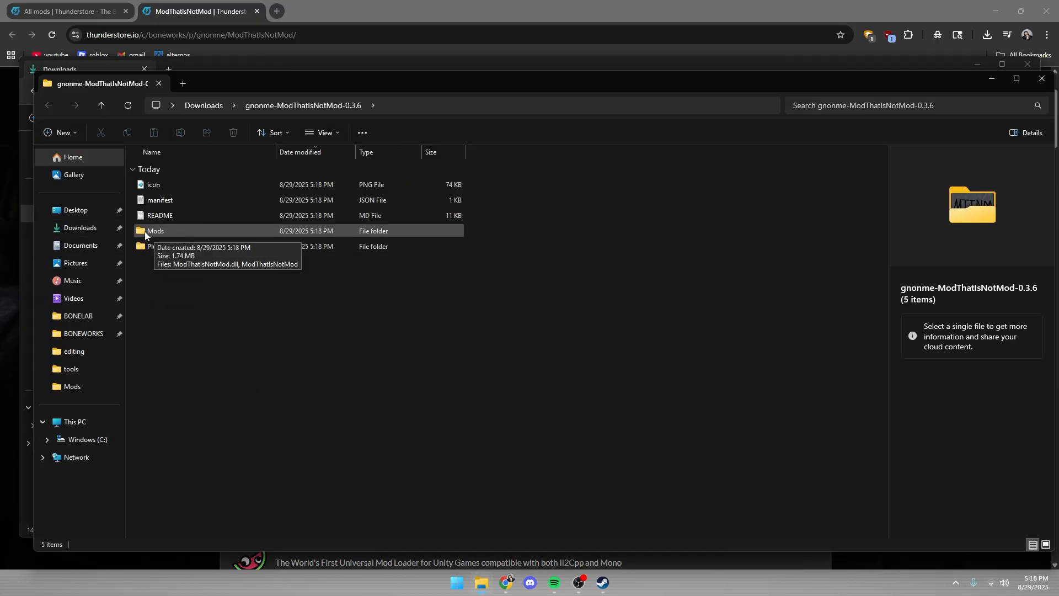
mouse_move(157, 239)
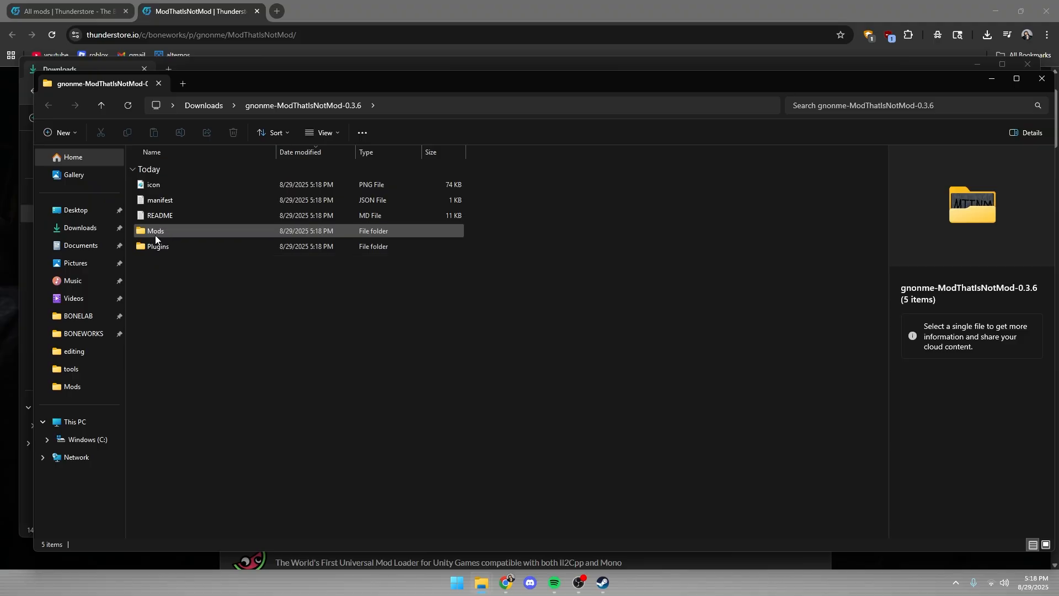
Copy the Mods and Plugins folders from the download into the BONEWORKS game folder
click(159, 246)
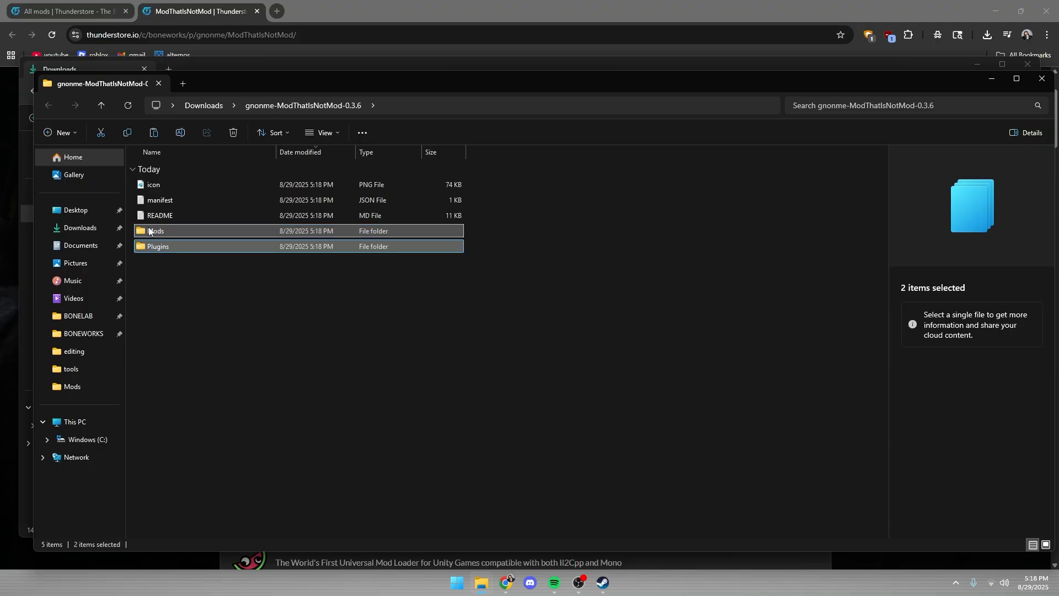
click(83, 334)
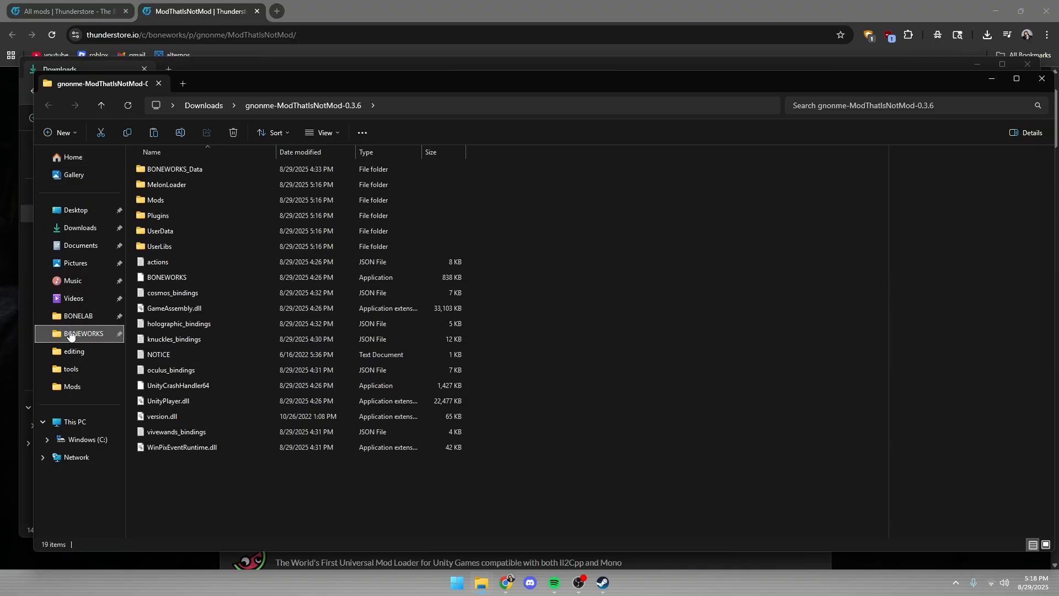
click(83, 333)
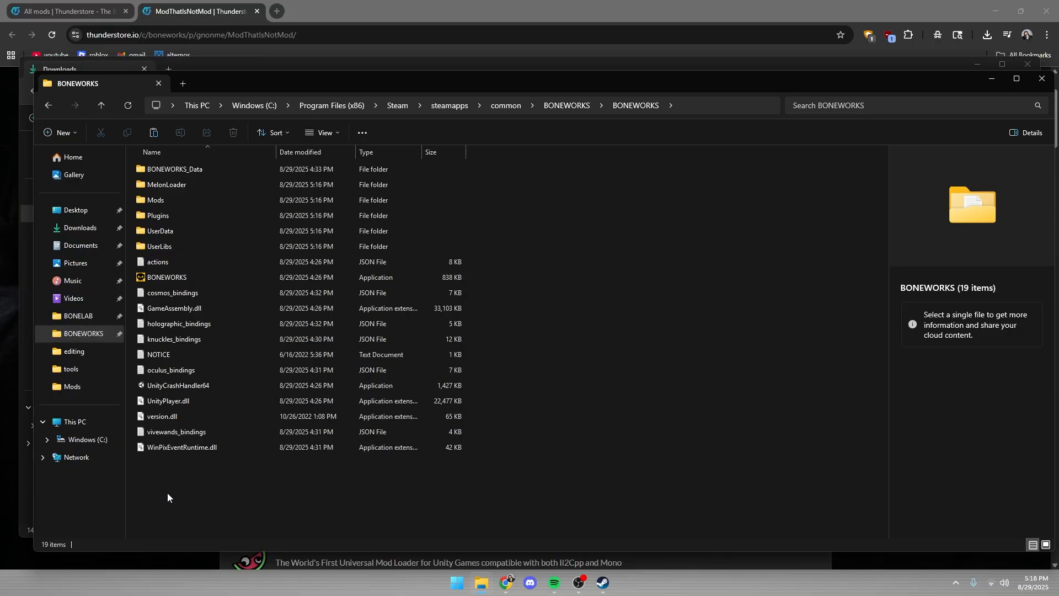
mouse_move(223, 494)
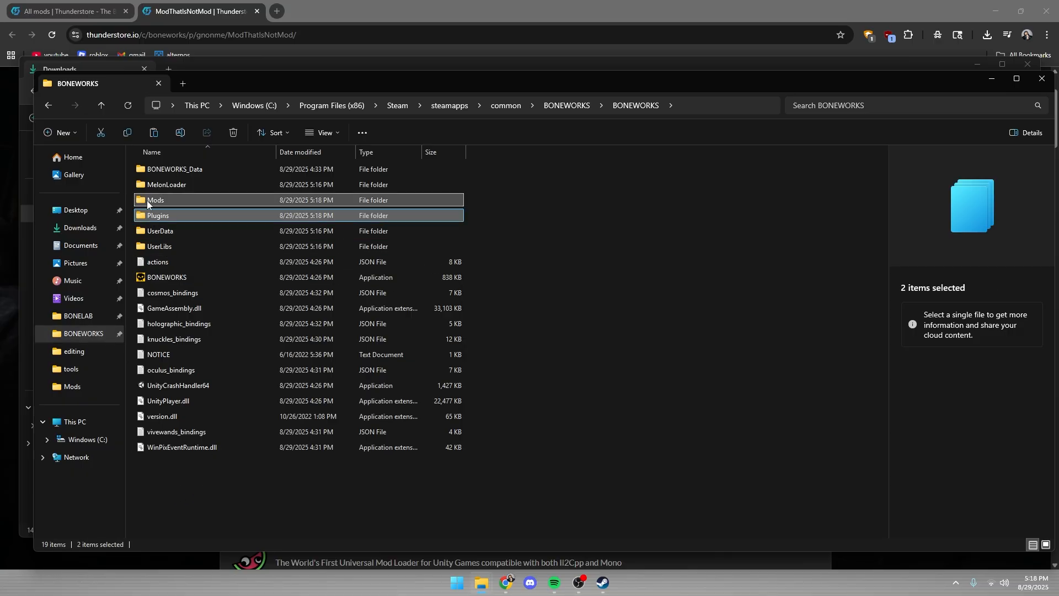
click(156, 200)
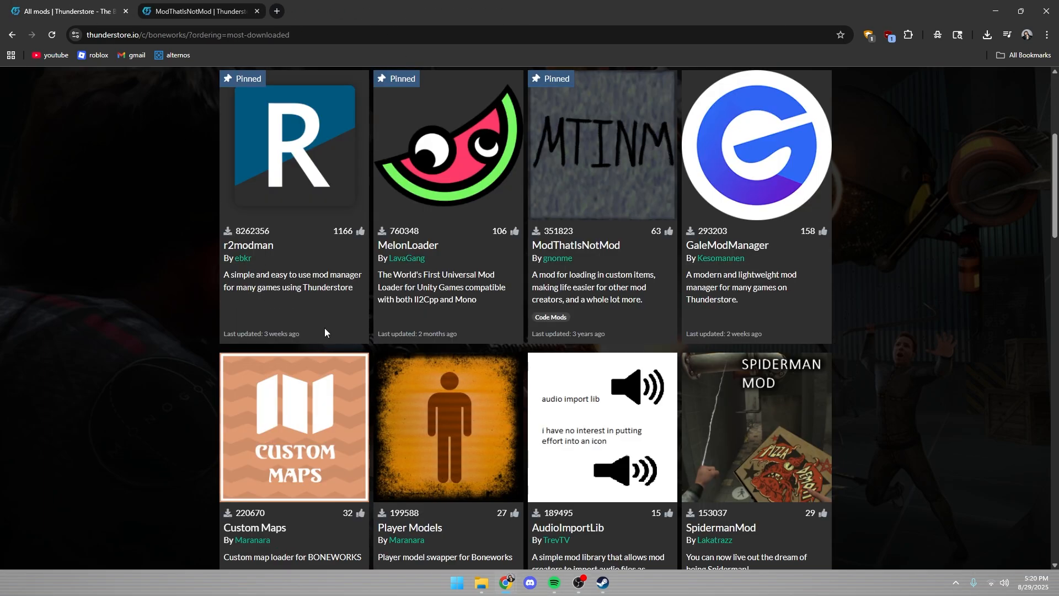
Go into BONEWORKS's UserData folder and check its CustomItems, CustomMaps and PlayerModels subfolders
scroll(down, 3)
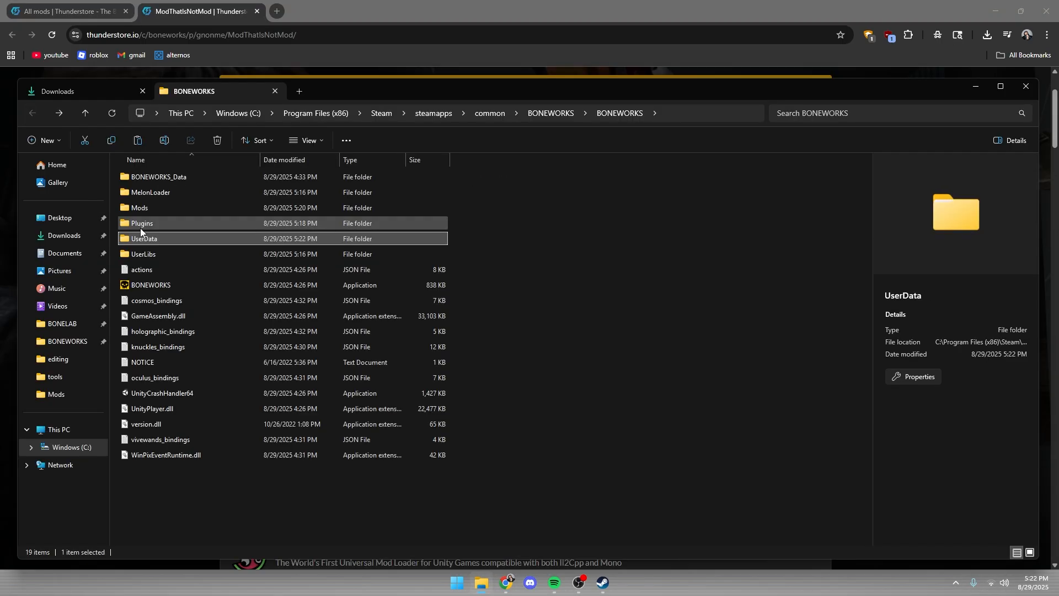
mouse_move(168, 239)
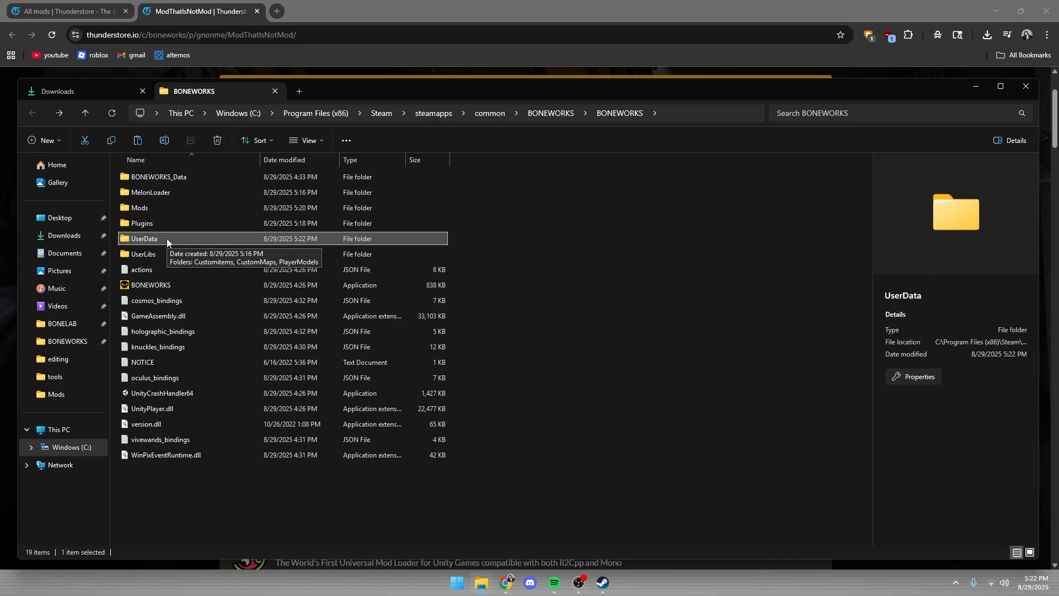
double_click(145, 238)
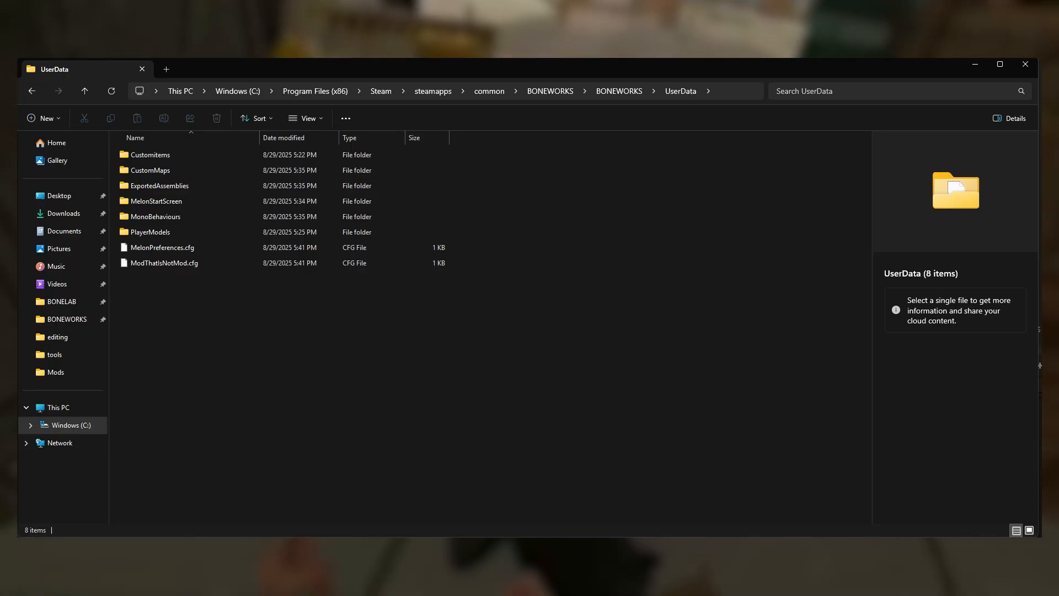
click(504, 583)
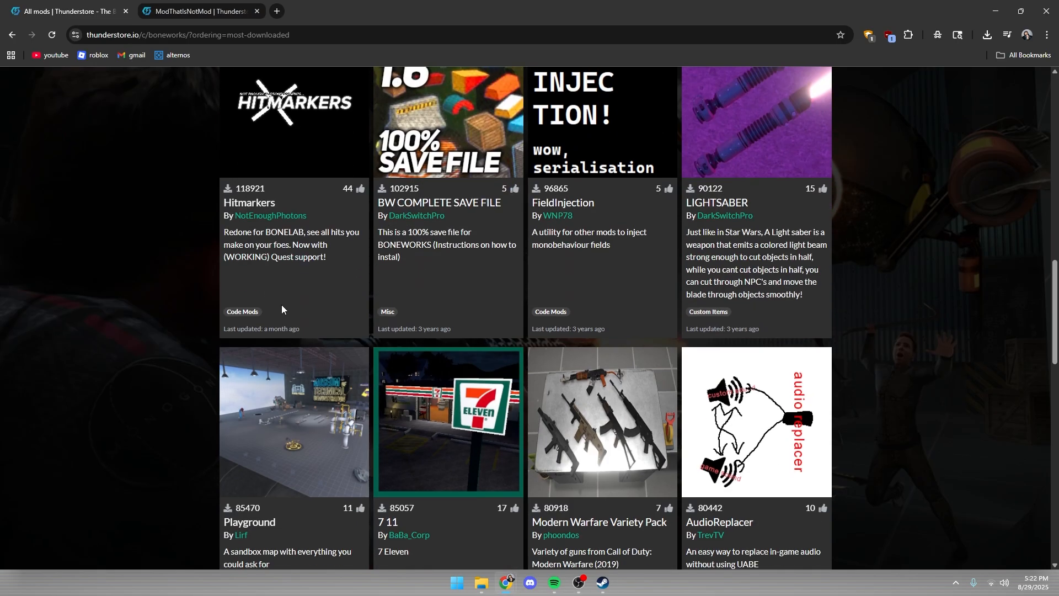
Copy 7-11.bcm from the 7 11 download's UserData and head into the game's CustomMaps folder for it
click(453, 430)
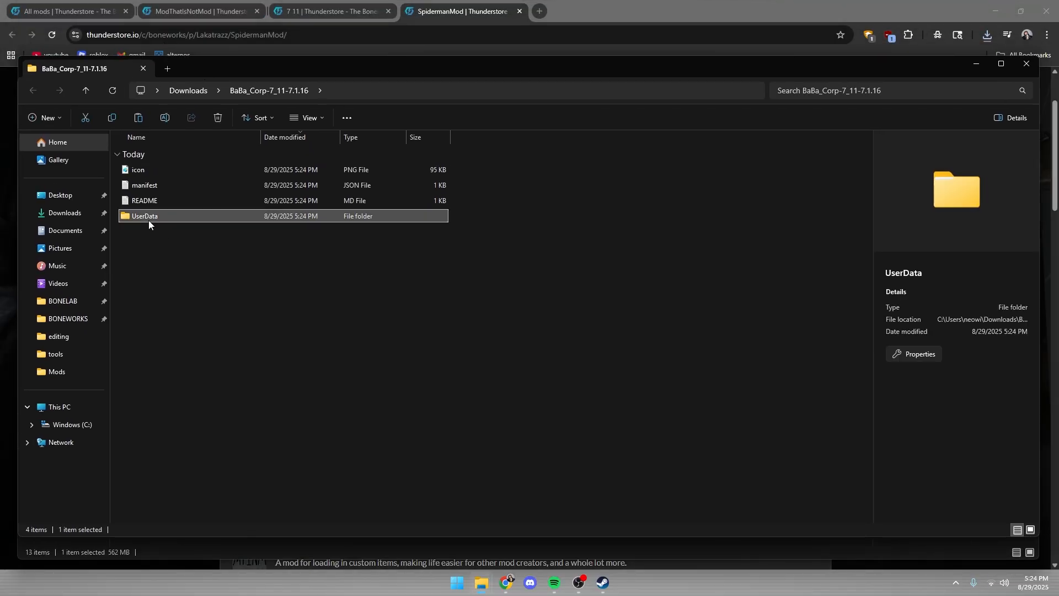
double_click(145, 216)
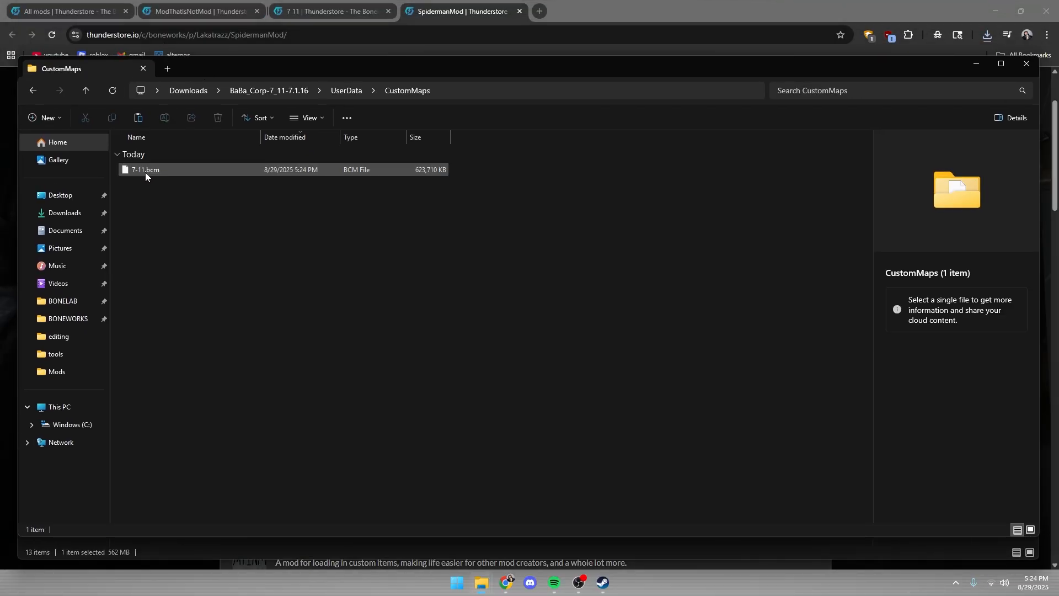
click(146, 170)
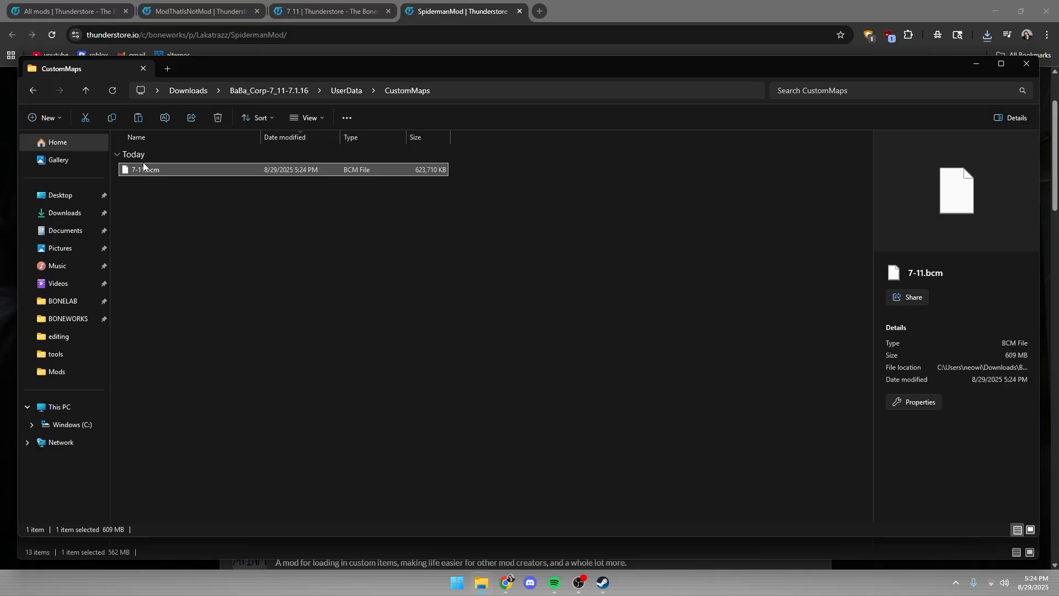
click(69, 317)
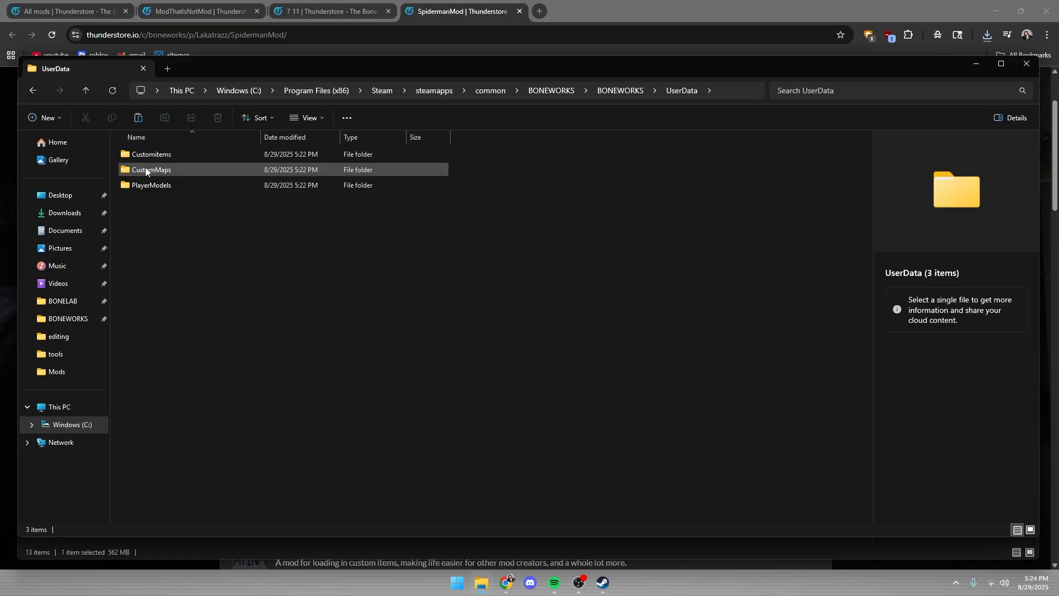
double_click(150, 170)
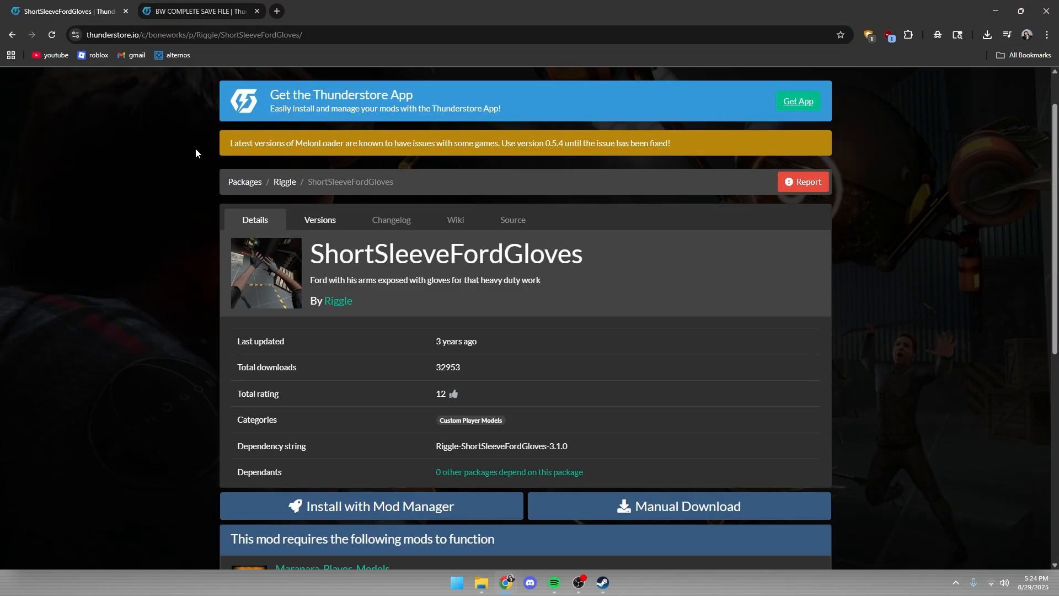
mouse_move(666, 510)
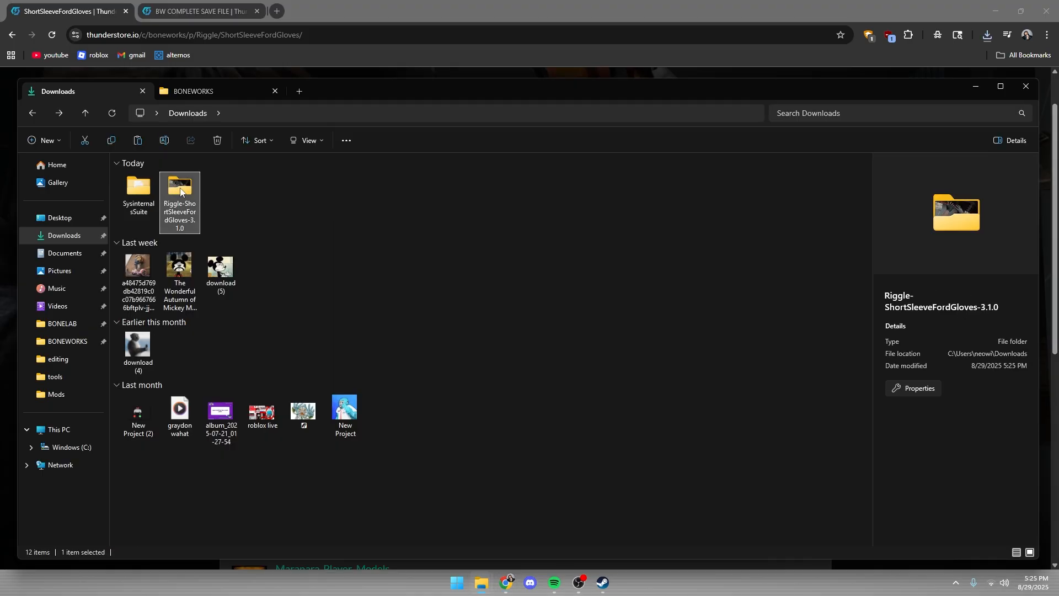
Take the short sleeve ford gloves.body file from its download to BONEWORKS's UserData > PlayerModels folder
double_click(179, 186)
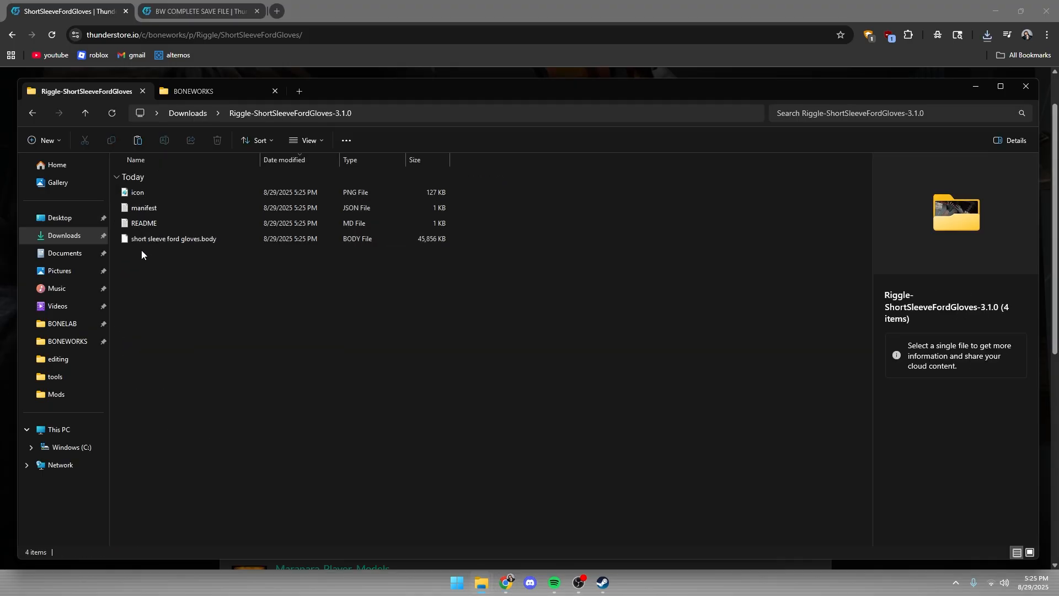
click(173, 238)
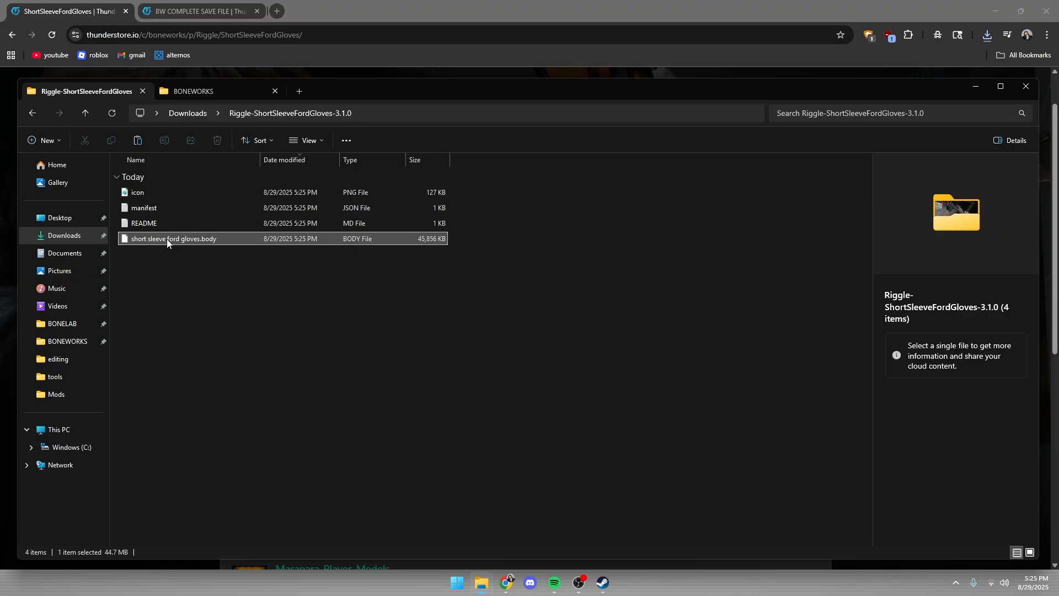
click(194, 90)
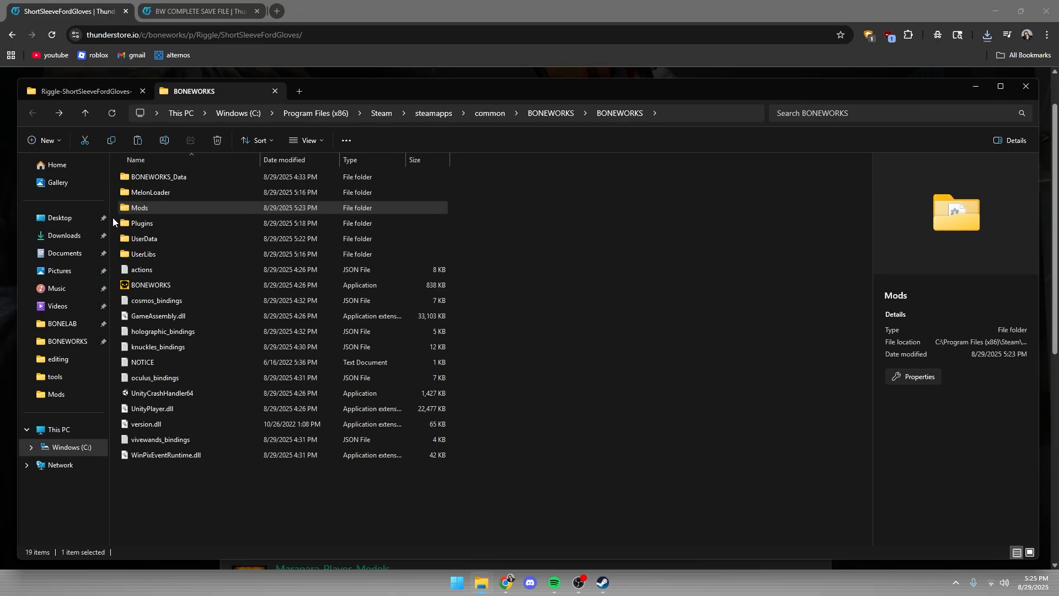
double_click(144, 238)
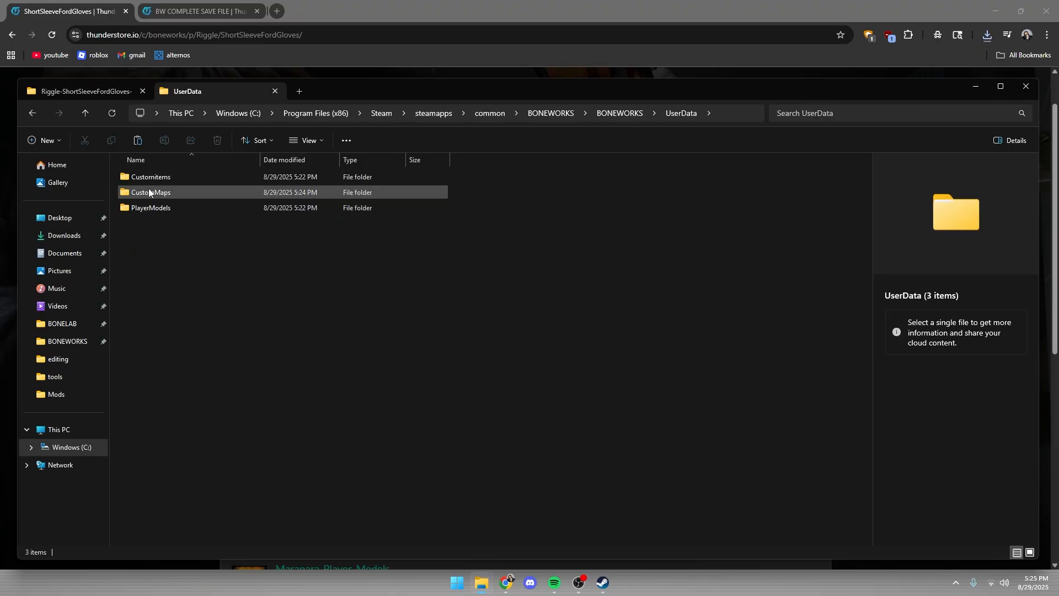
double_click(151, 207)
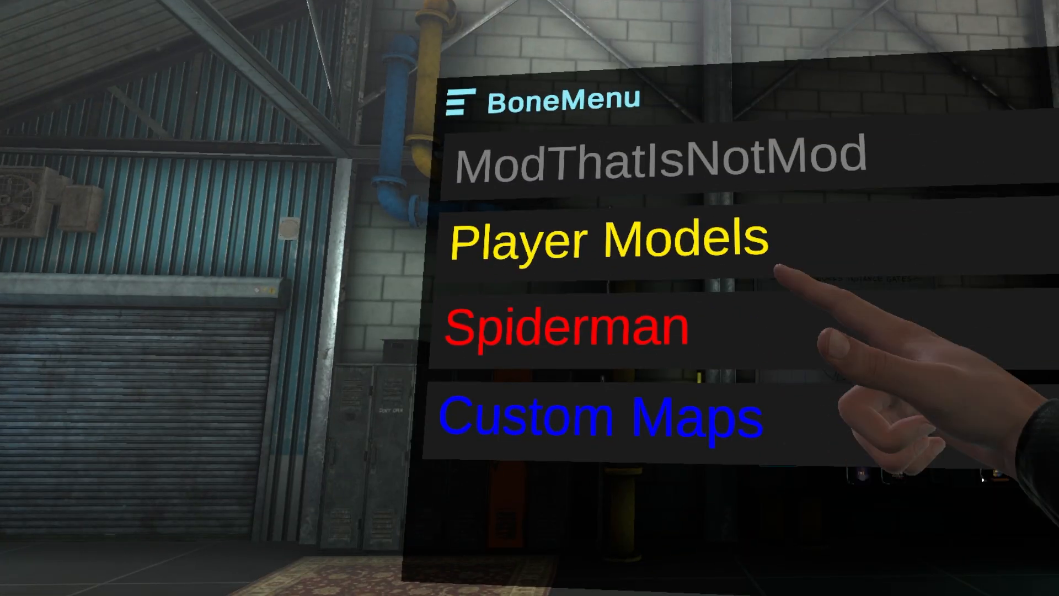
Show BoneMenu's Player Models list with Default Skin and short sleeve ford gloves.body
click(608, 242)
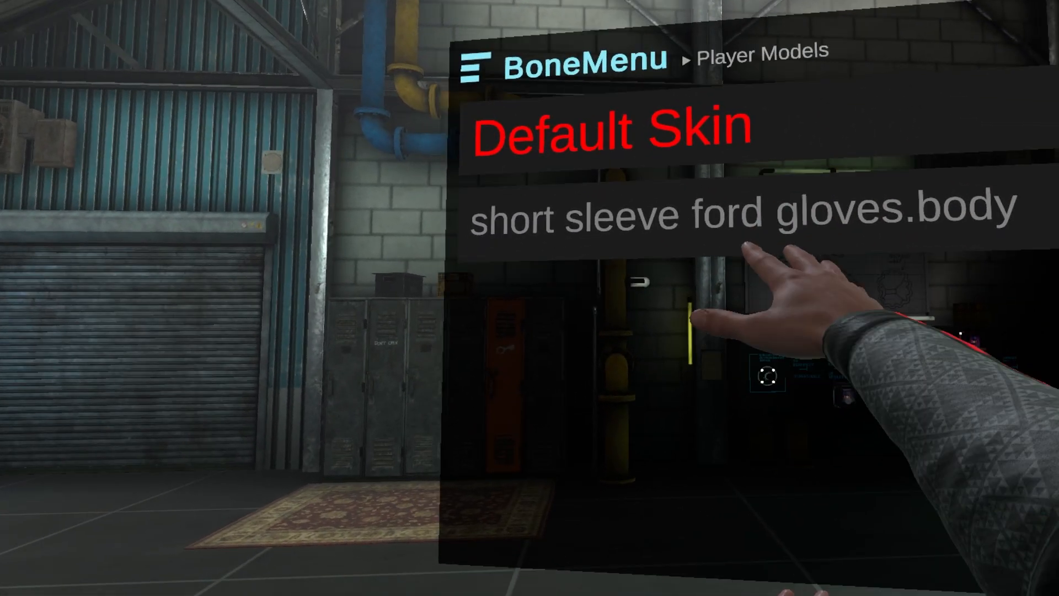